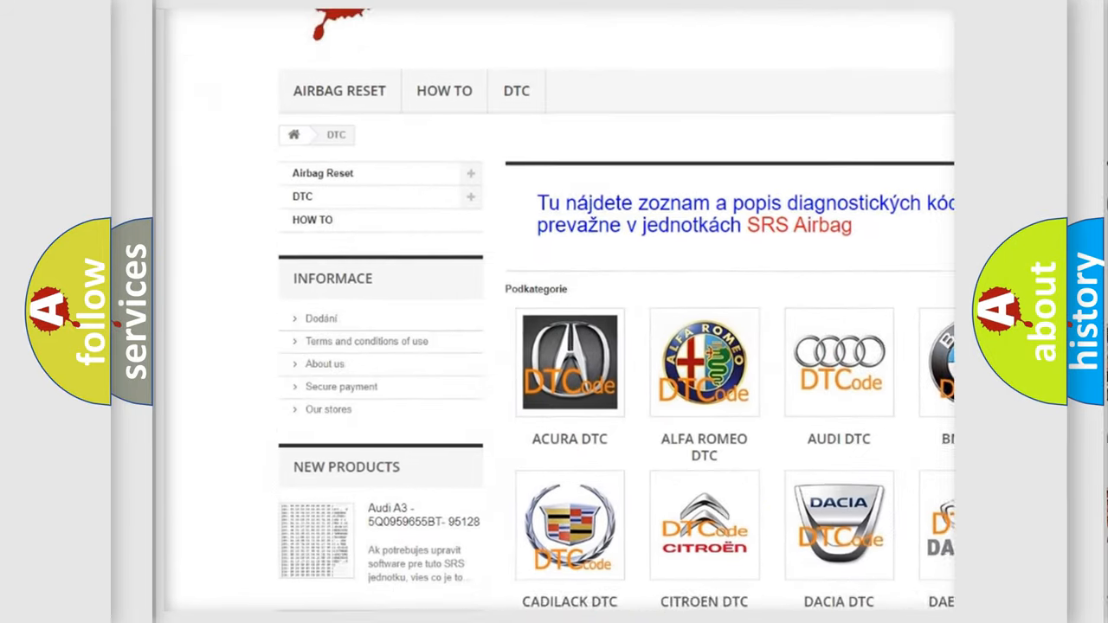
scroll(down, 3)
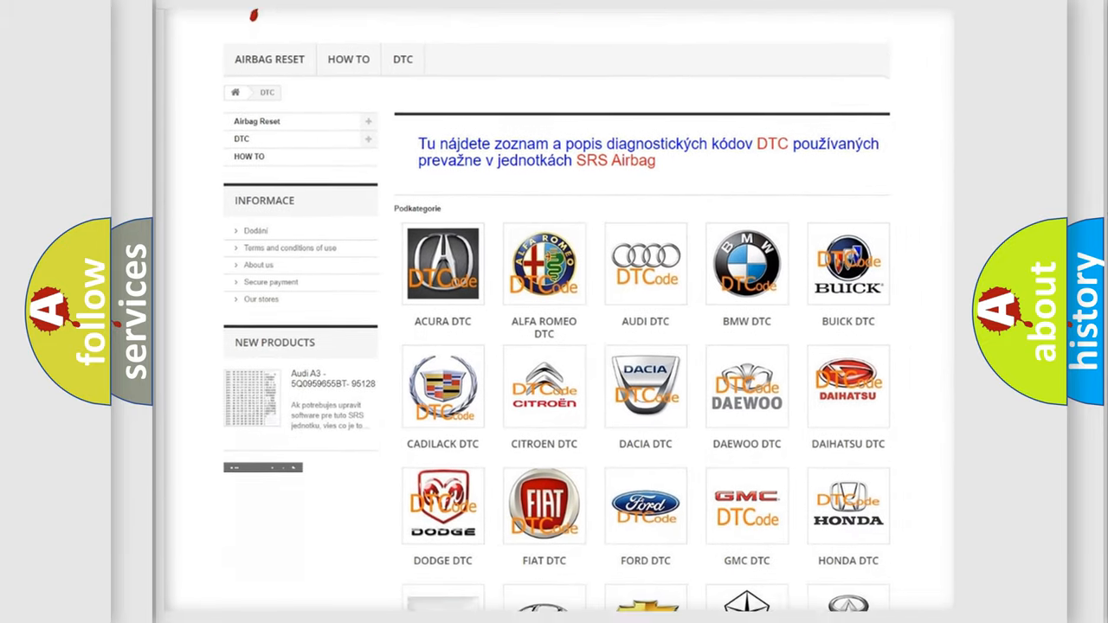
scroll(down, 3)
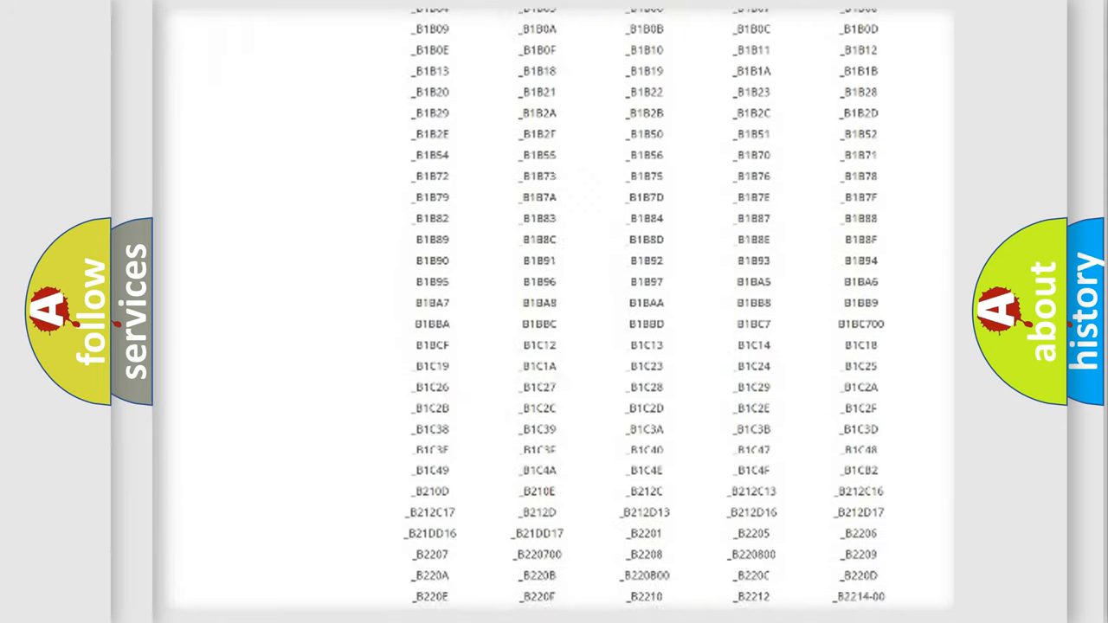
scroll(up, 3)
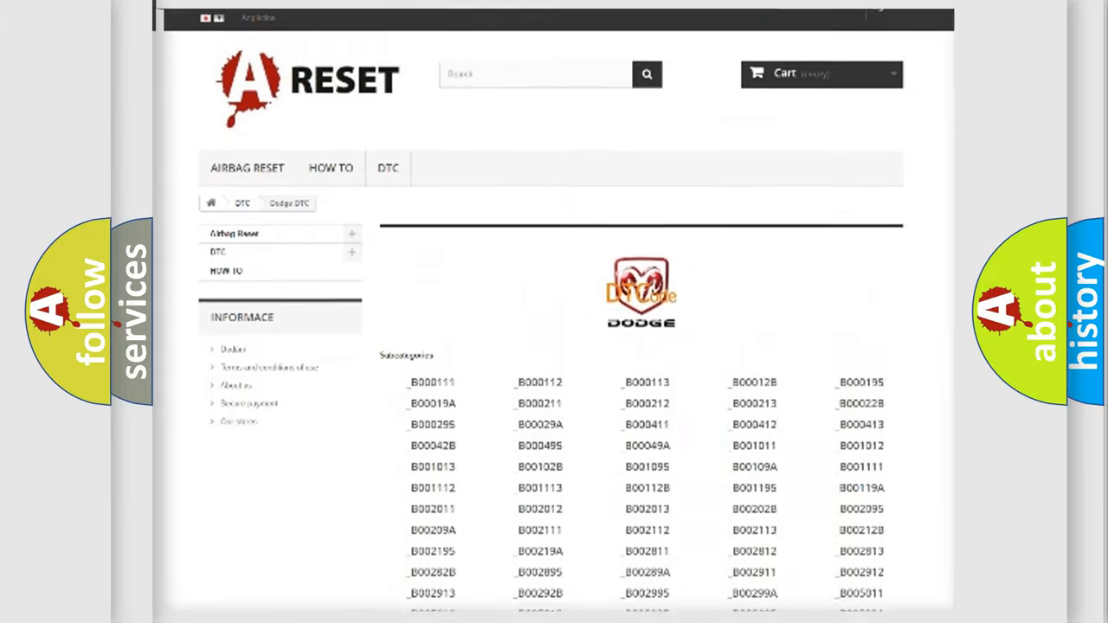